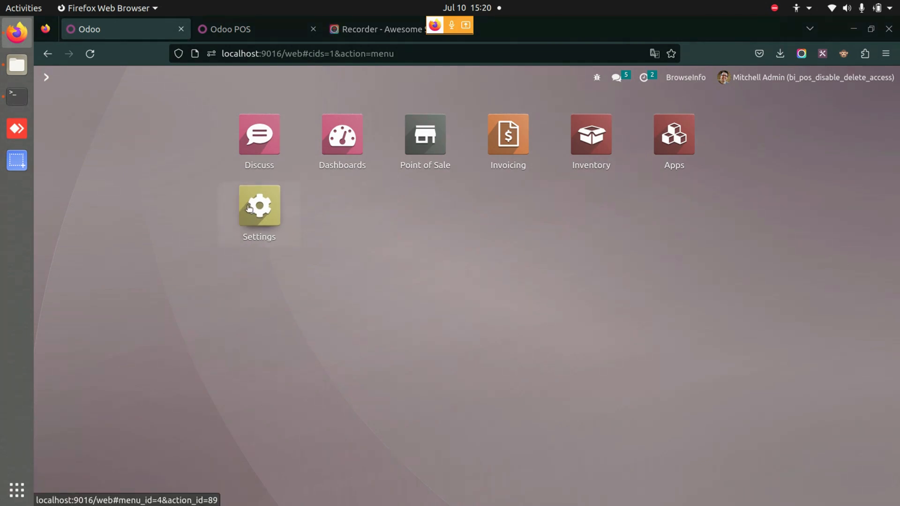
From Settings, bring up the Mitchell Admin user record and its access rights
click(258, 205)
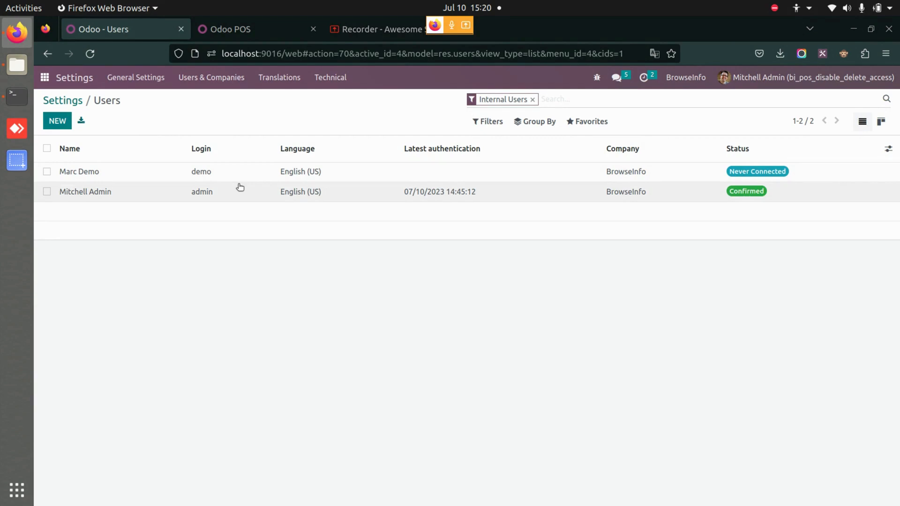
click(85, 192)
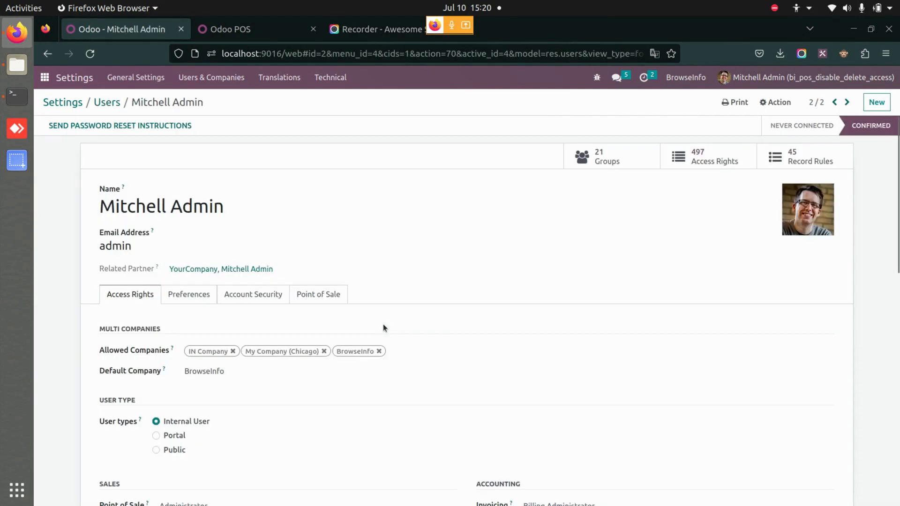
scroll(down, 3)
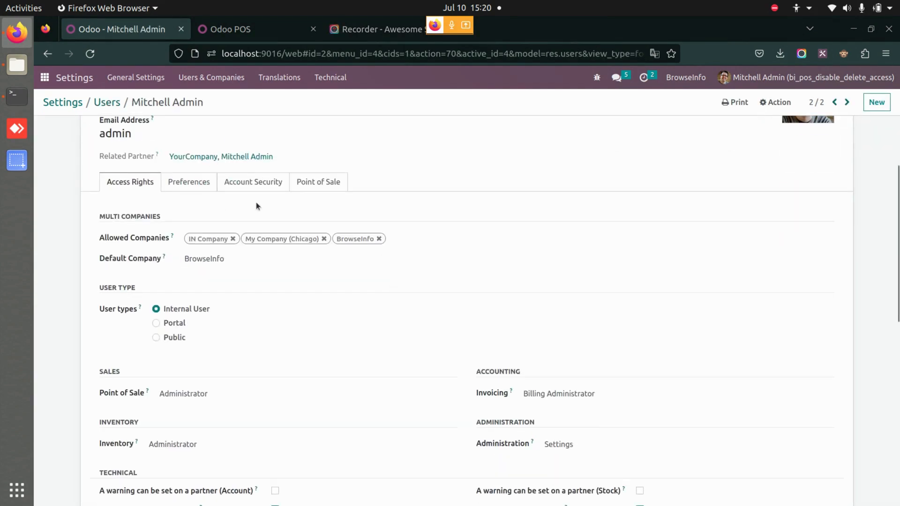
Untick Disable Delete Access in Mitchell Admin's Point of Sale options
click(318, 182)
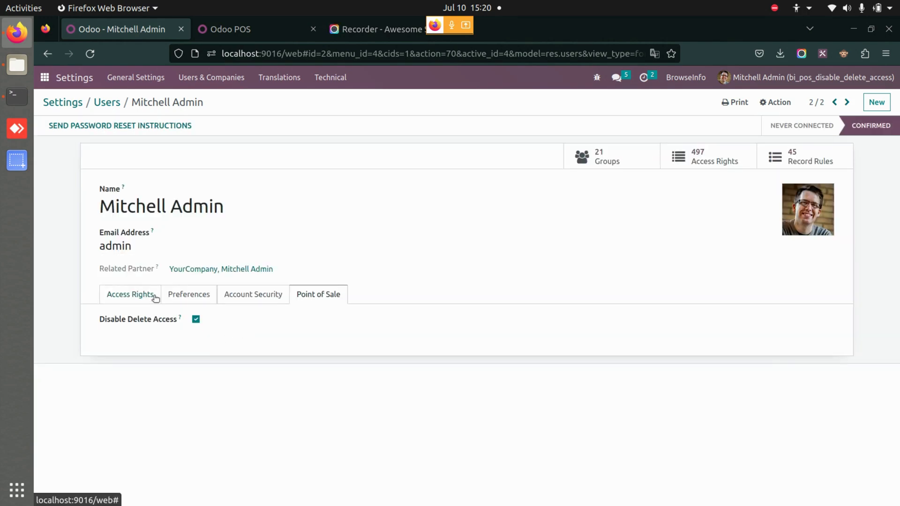
mouse_move(139, 322)
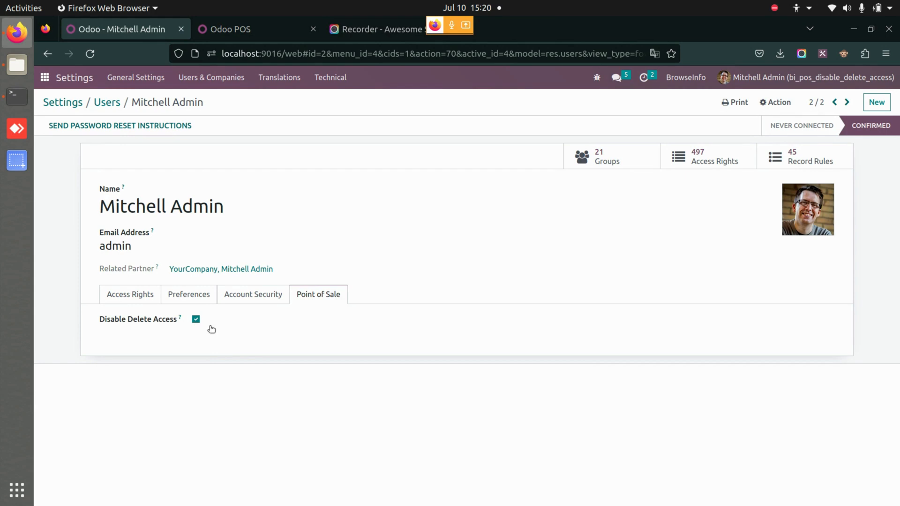
mouse_move(674, 261)
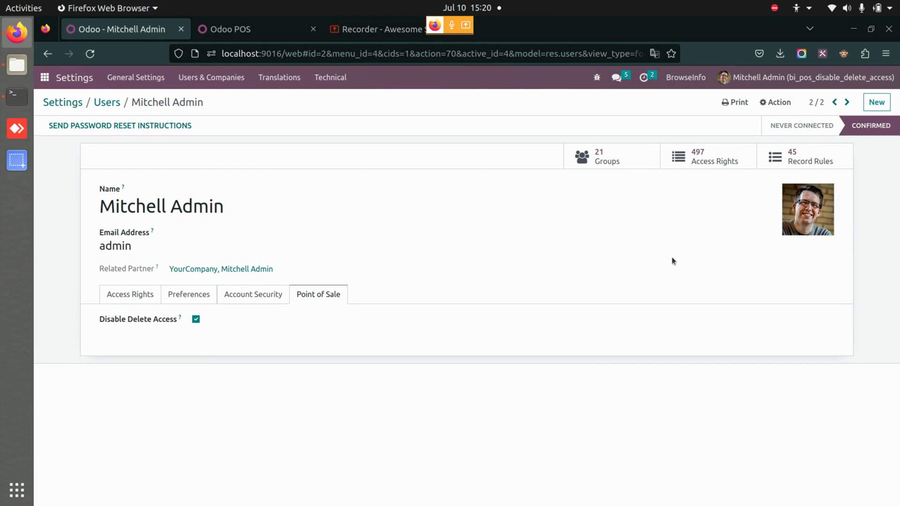
mouse_move(345, 148)
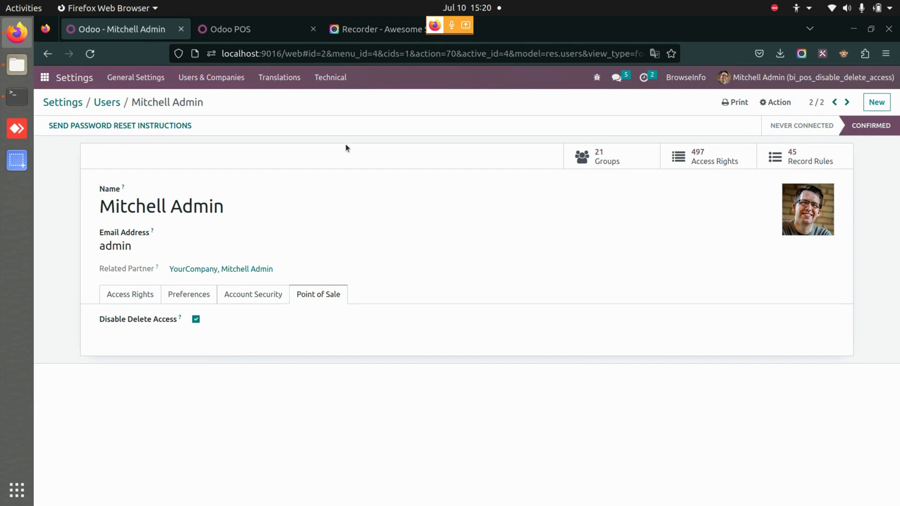
mouse_move(201, 317)
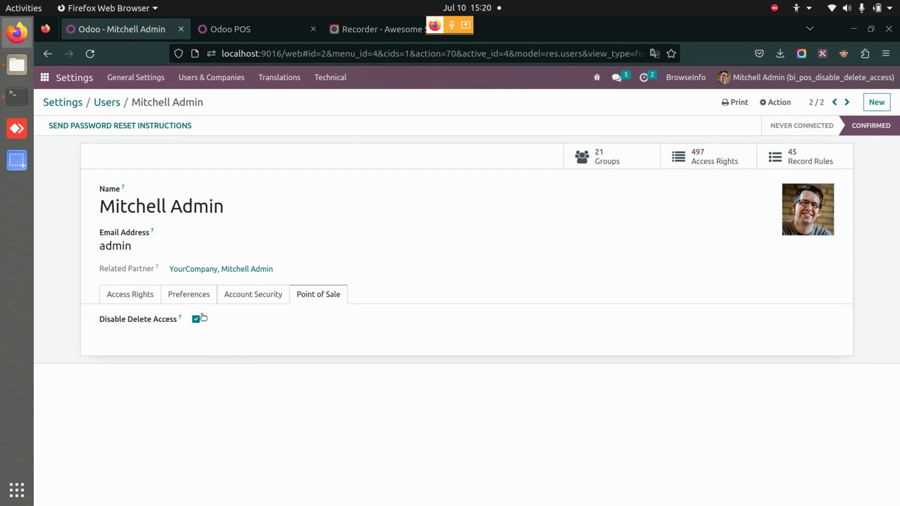
click(195, 319)
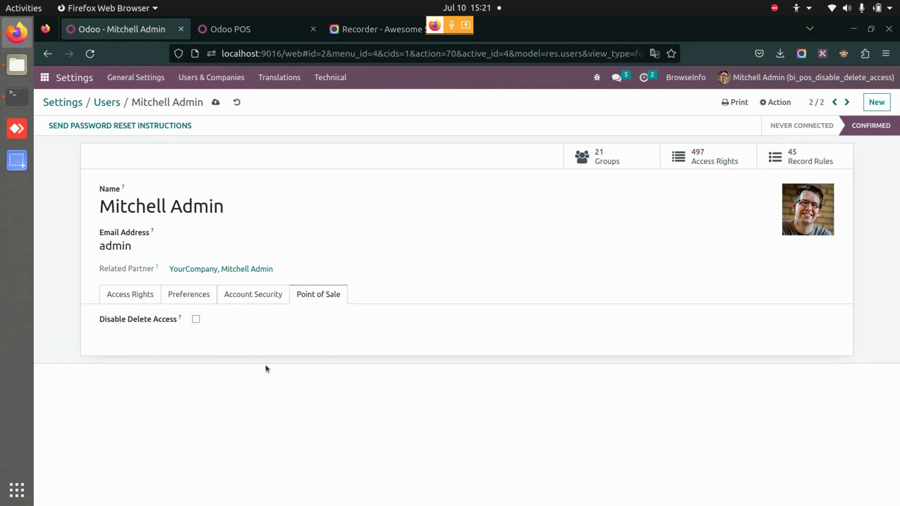
mouse_move(228, 84)
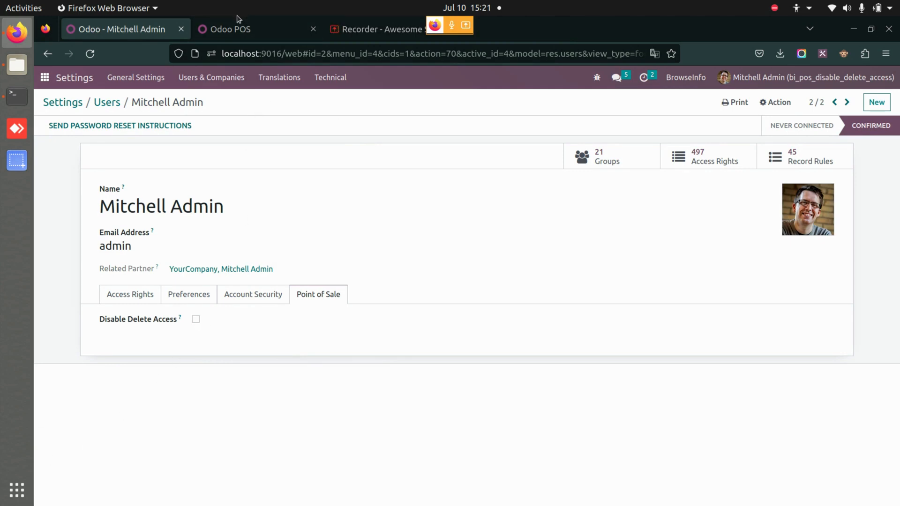
Sell two Conference Chairs (₹72.40) to Brandon Freeman paid by bank, then view the orders list
click(230, 29)
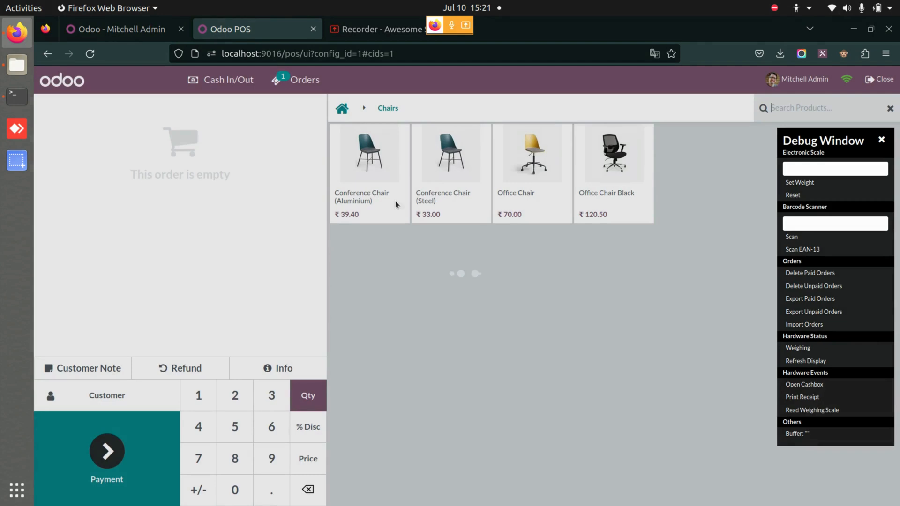
click(451, 155)
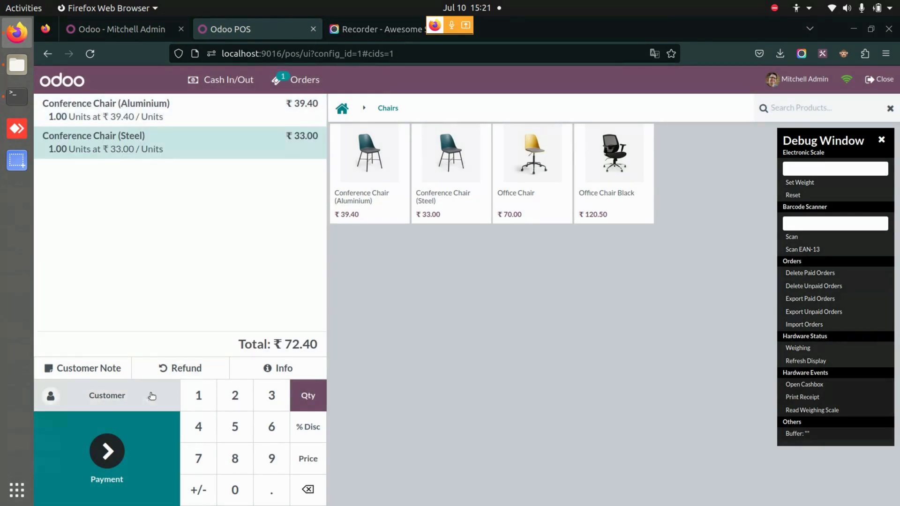
click(107, 395)
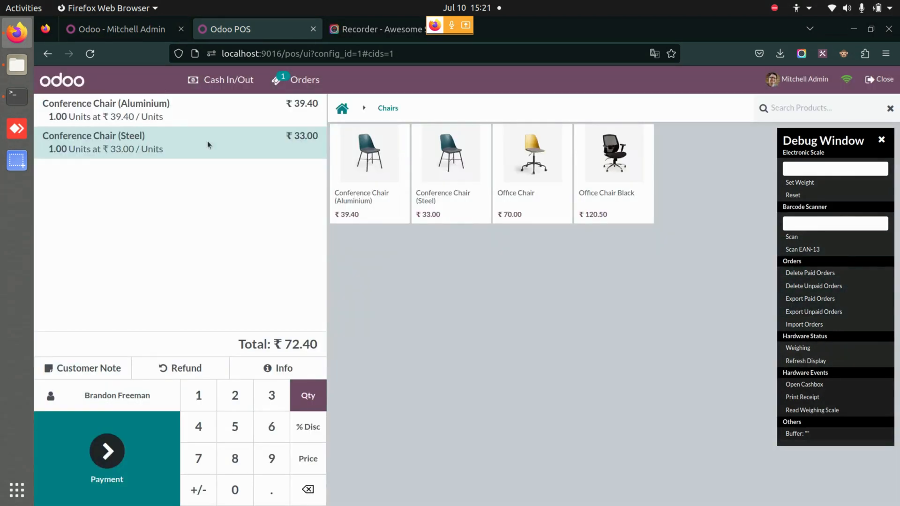
click(107, 452)
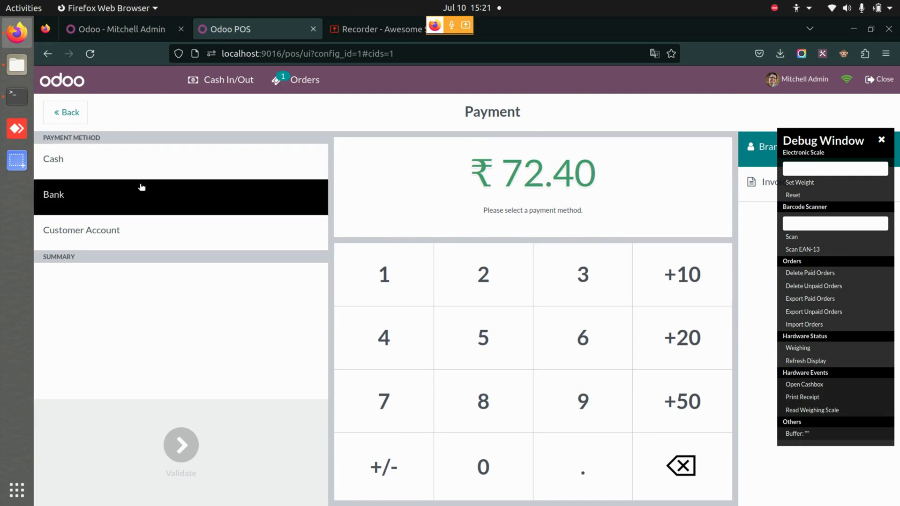
click(54, 195)
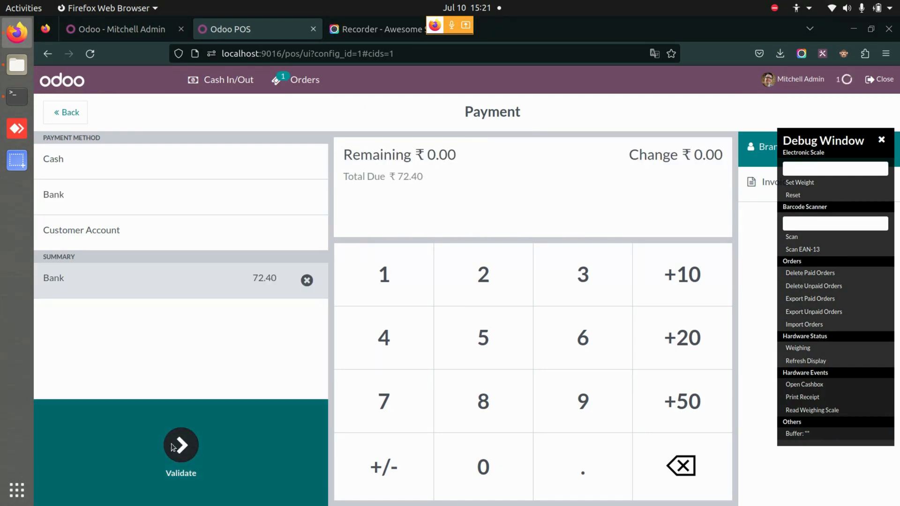
click(181, 446)
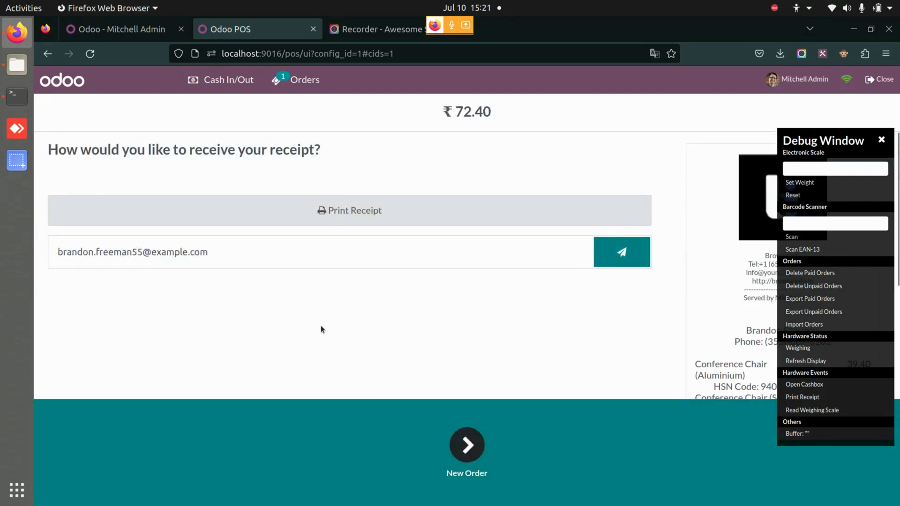
mouse_move(479, 497)
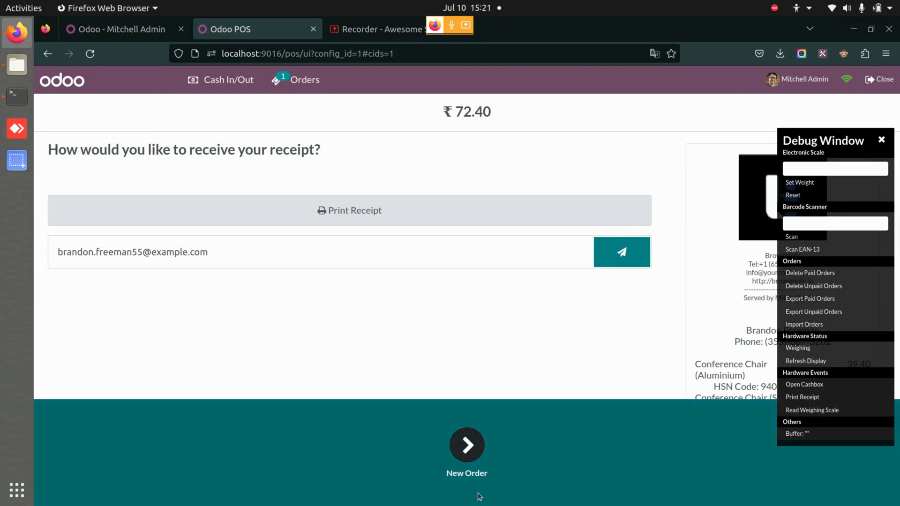
mouse_move(325, 291)
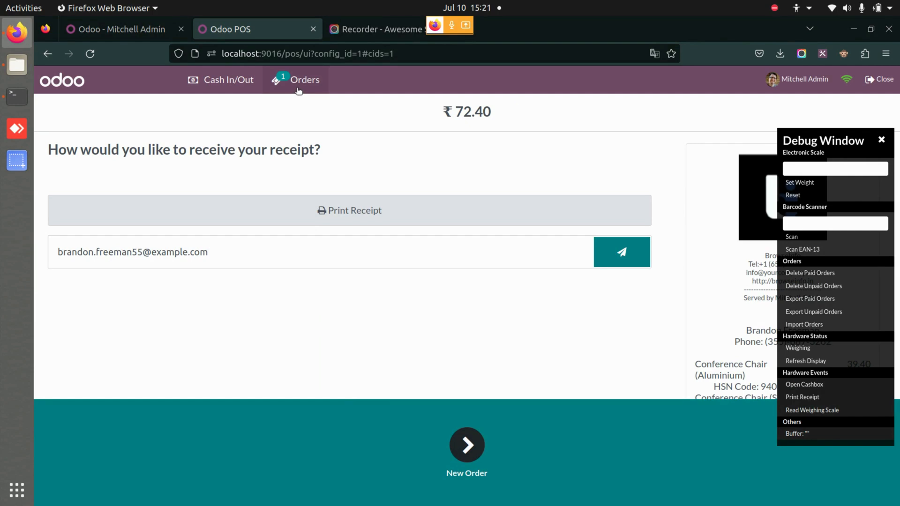
click(304, 80)
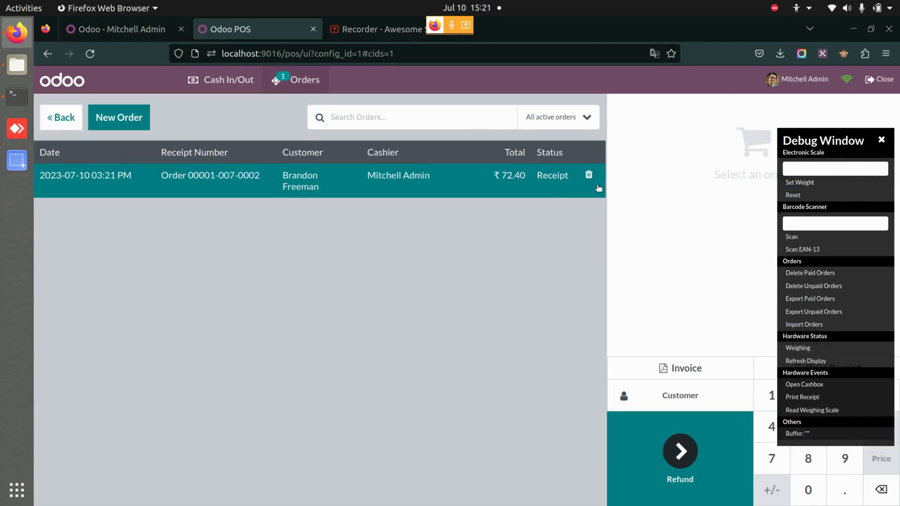
click(589, 175)
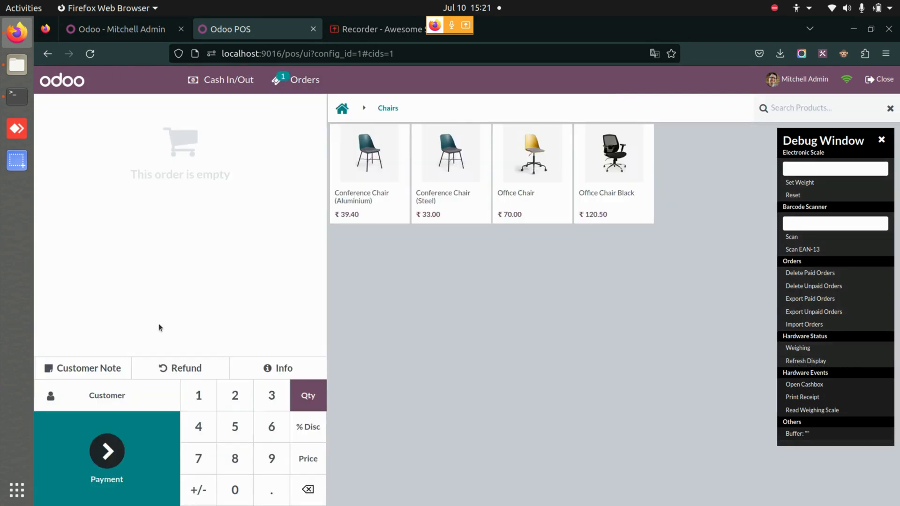
click(450, 152)
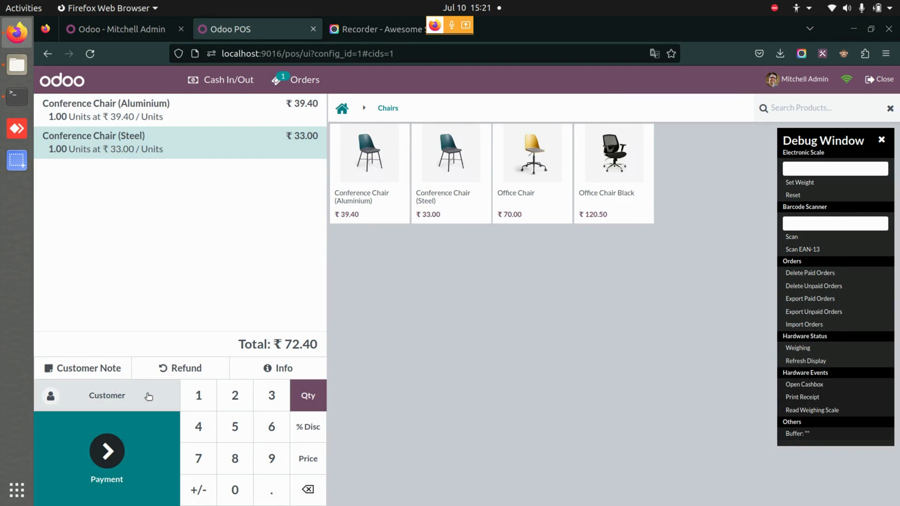
click(107, 396)
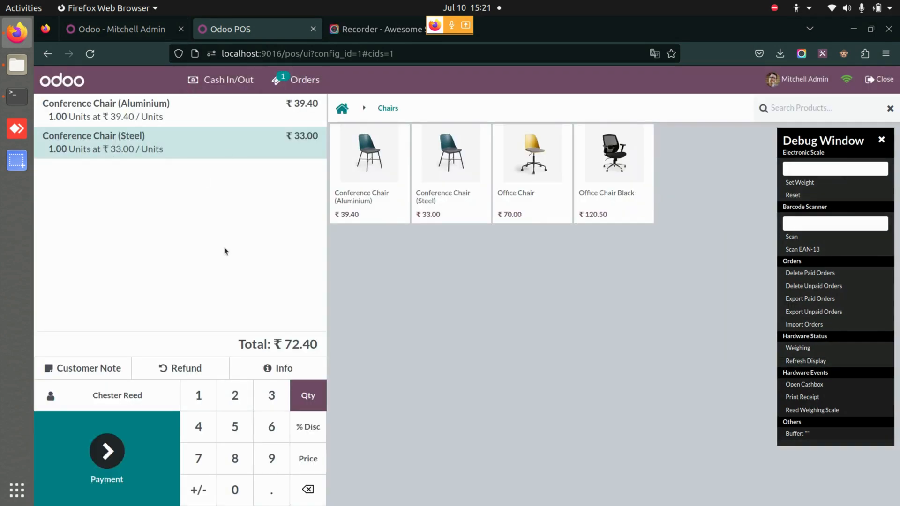
click(106, 451)
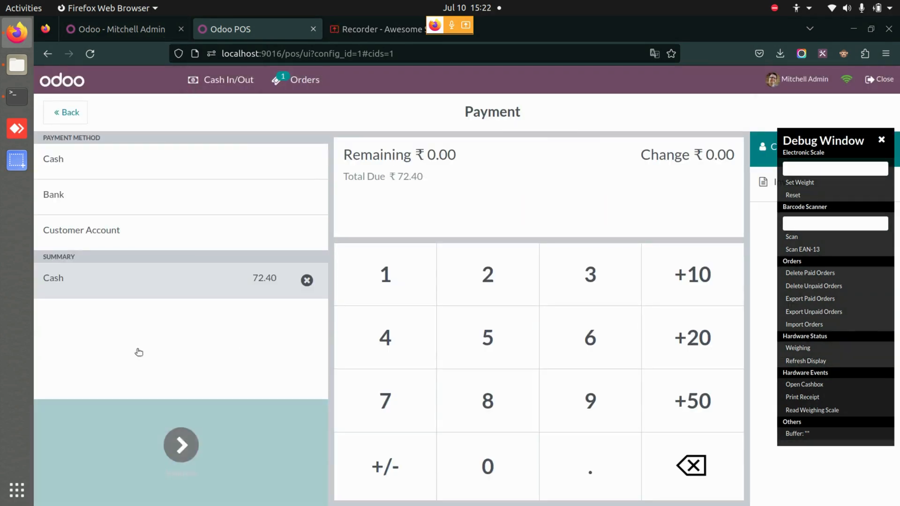
click(66, 112)
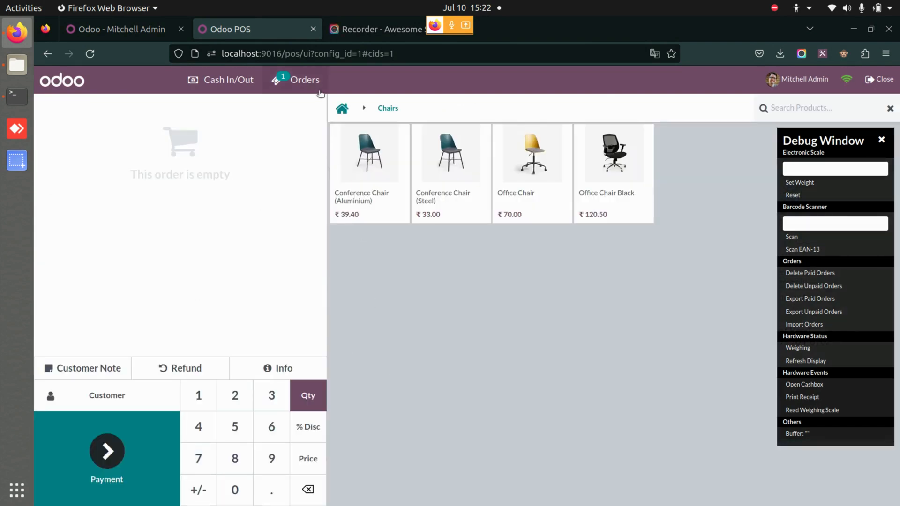
click(305, 80)
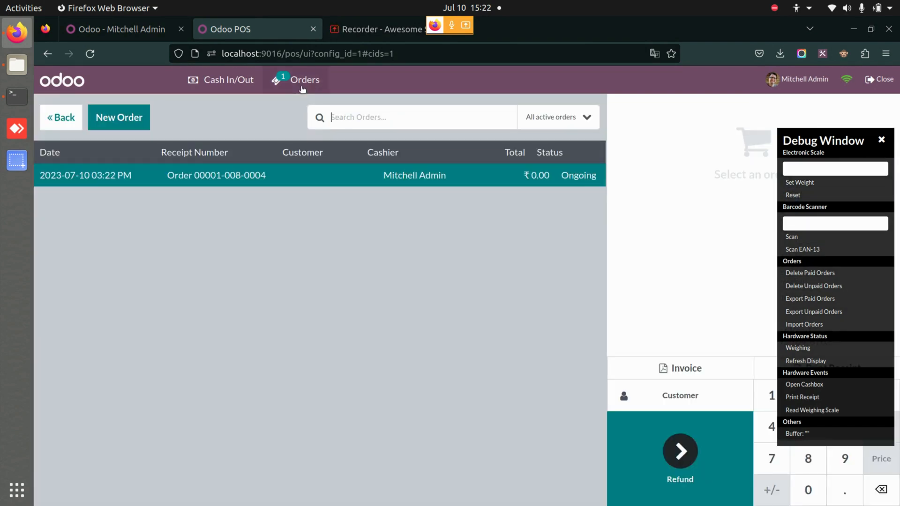
mouse_move(68, 110)
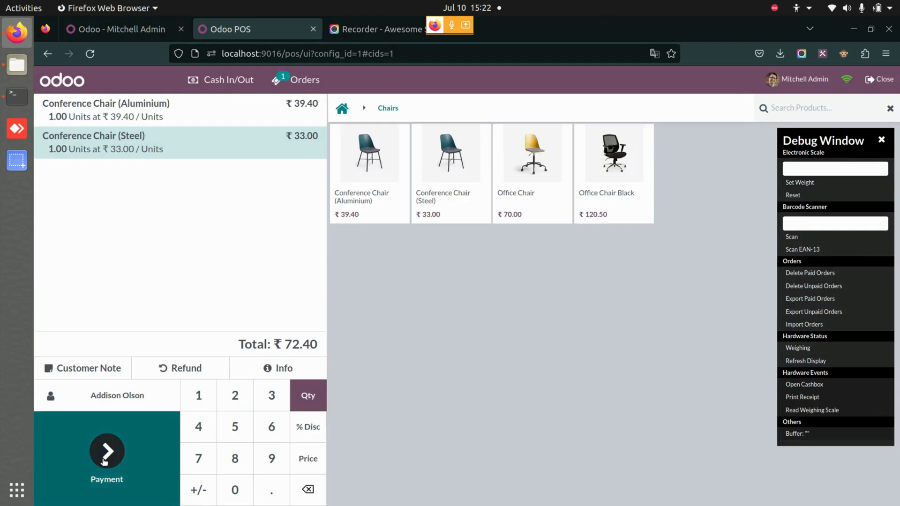
click(106, 451)
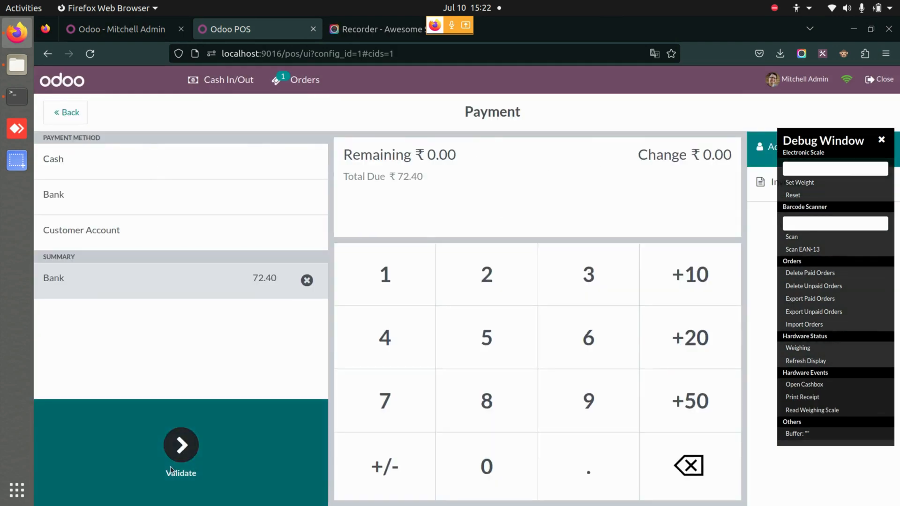
click(180, 445)
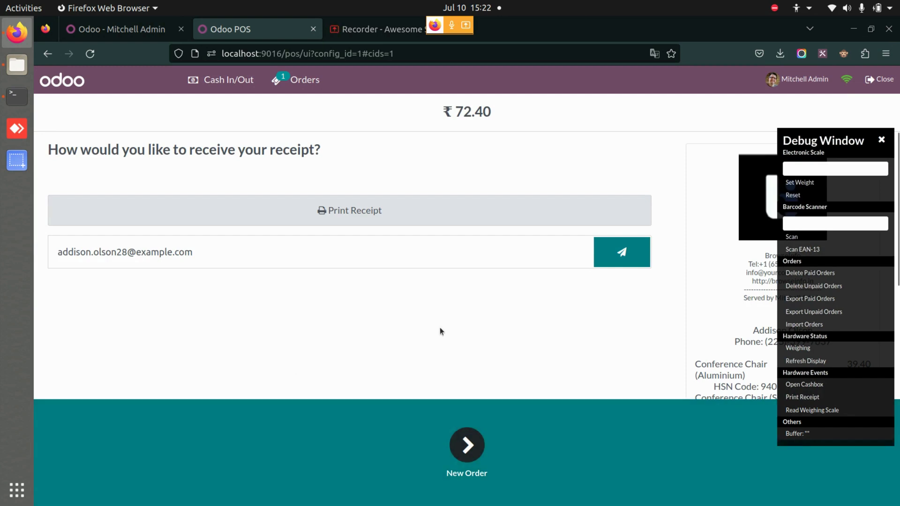
click(306, 80)
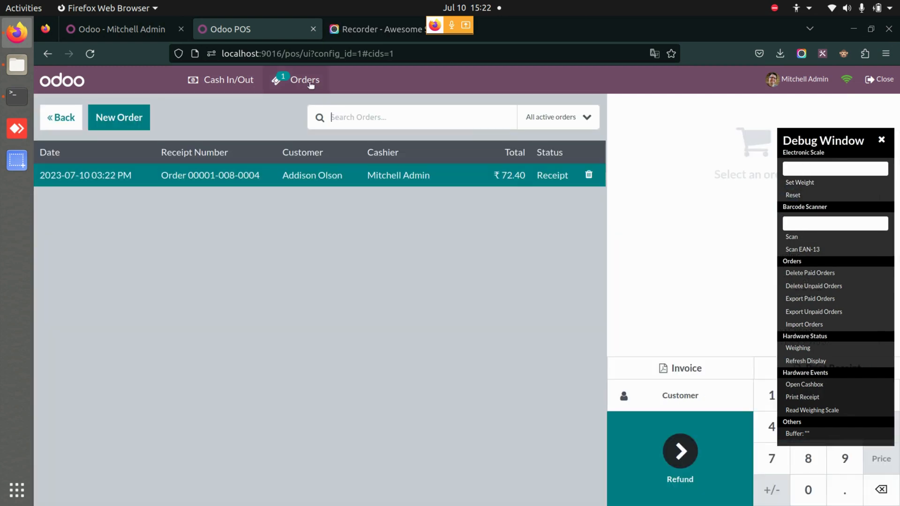
mouse_move(589, 177)
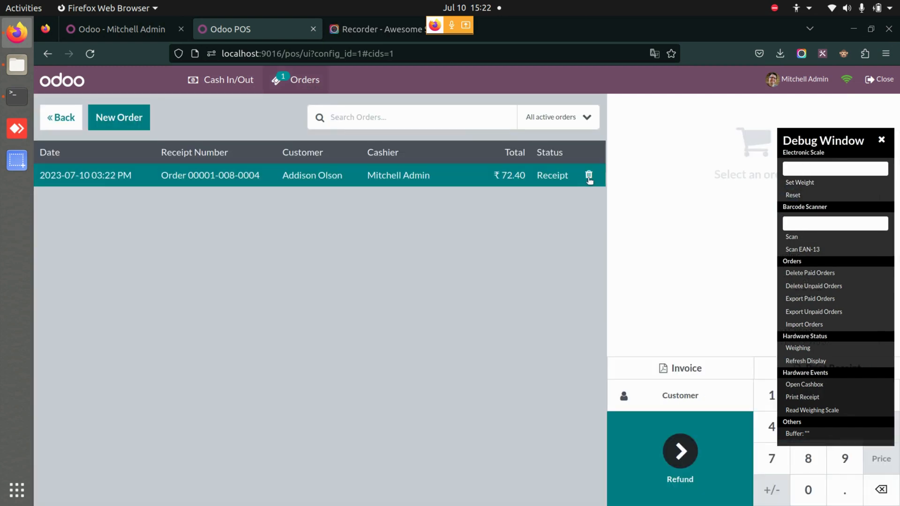
click(588, 175)
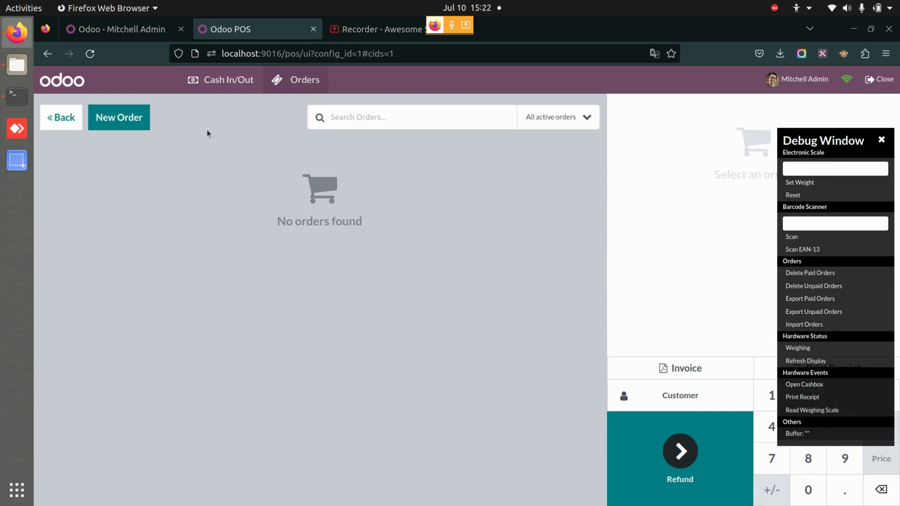
Tick Disable Delete Access on Mitchell Admin's Point of Sale settings
click(120, 29)
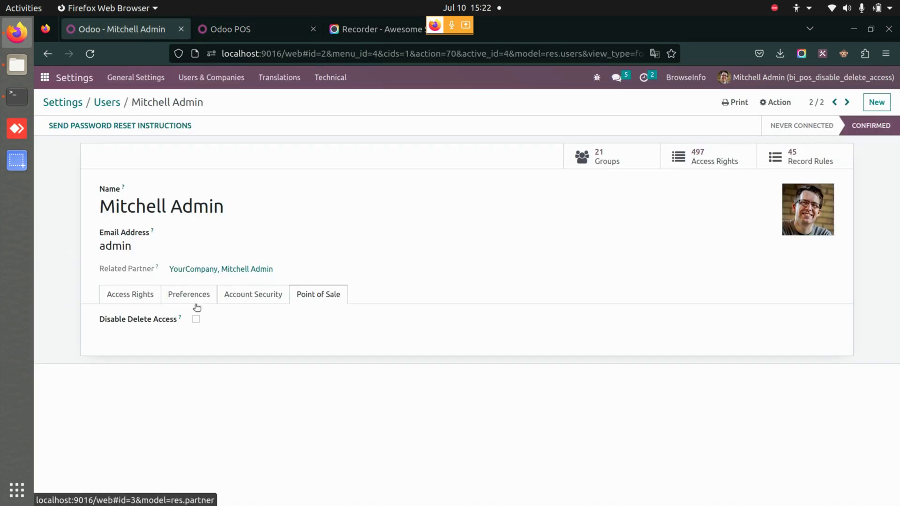
click(195, 319)
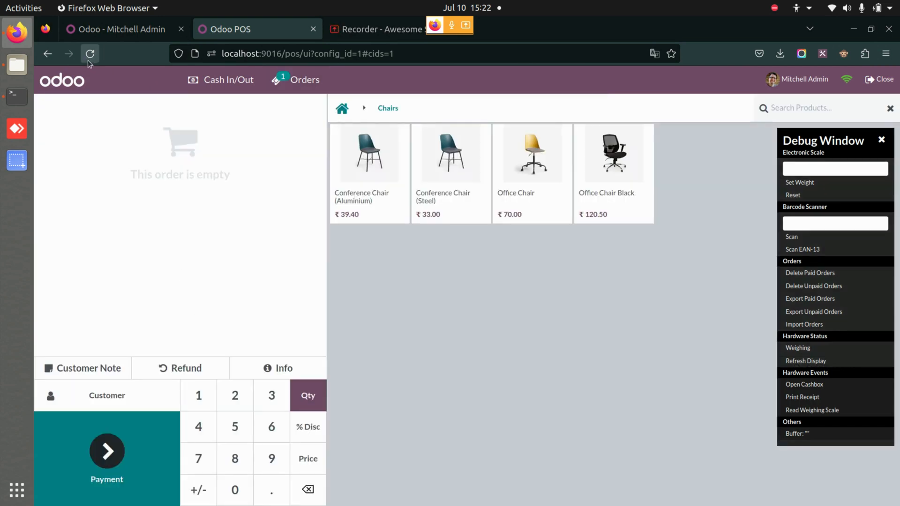
click(90, 54)
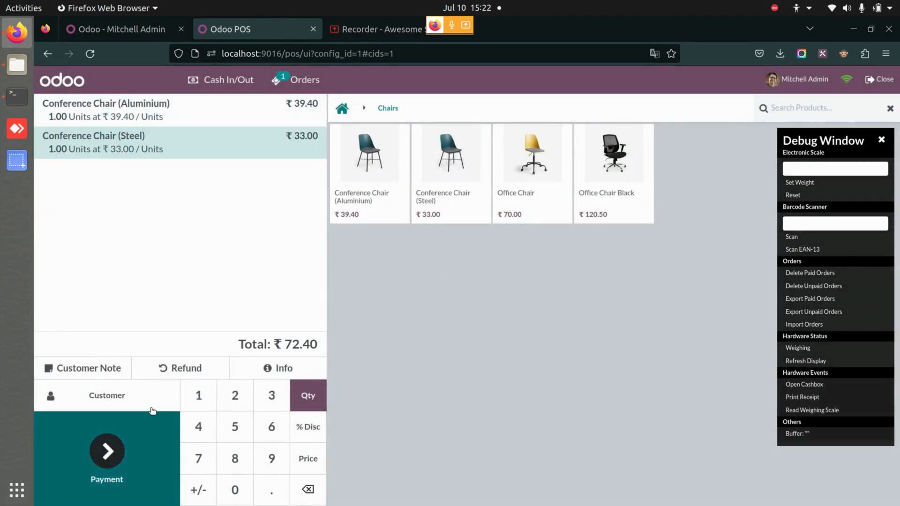
click(107, 396)
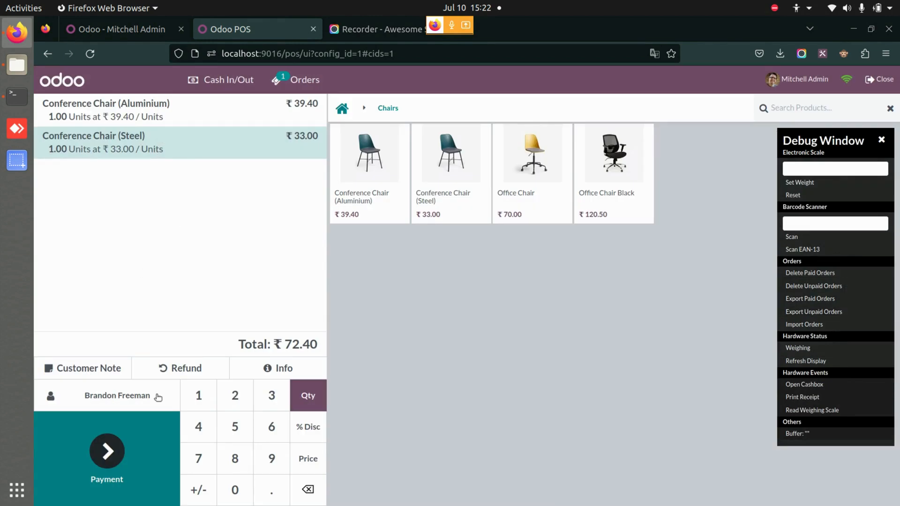
click(106, 451)
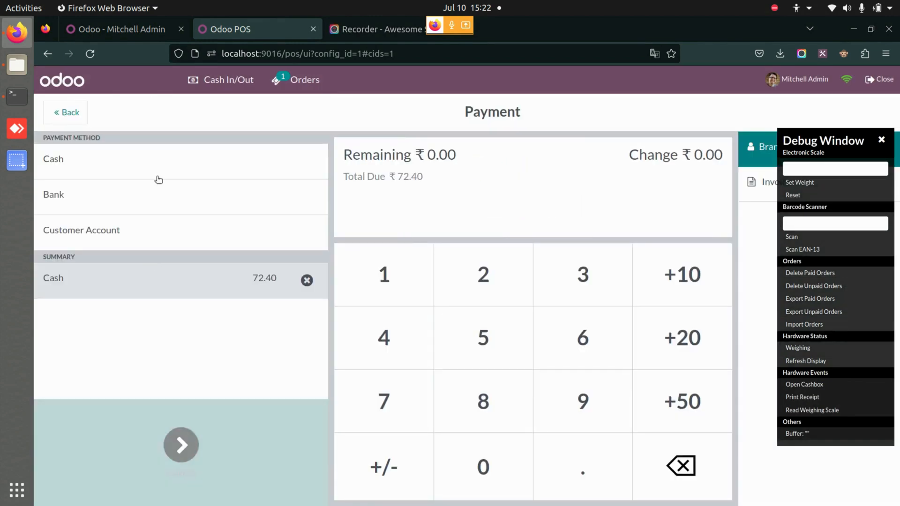
click(180, 445)
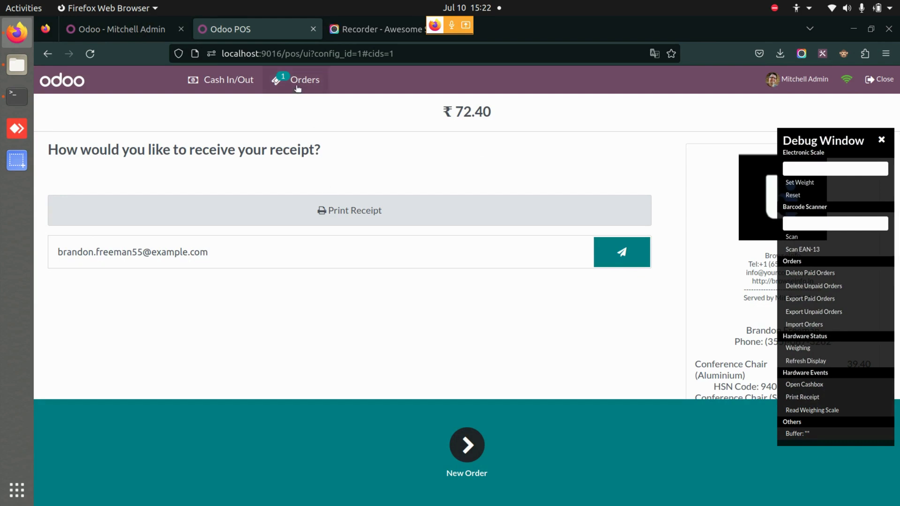
click(303, 79)
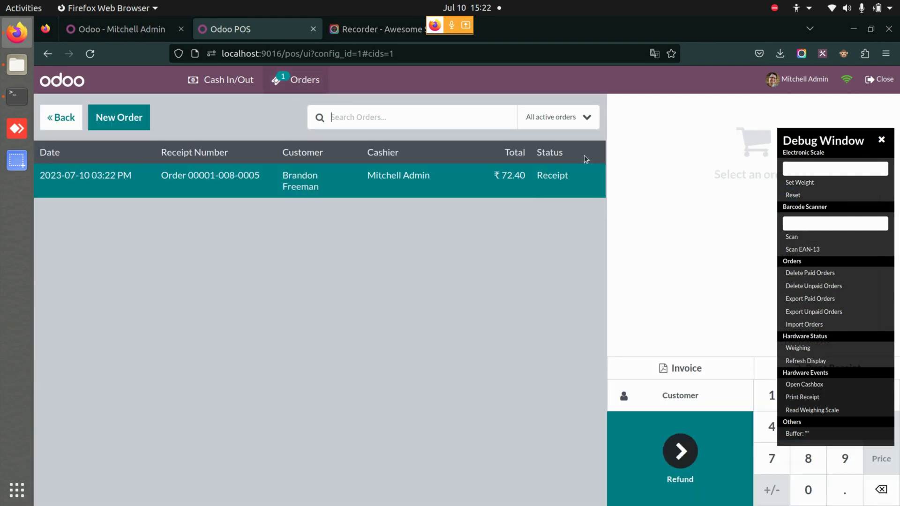
mouse_move(593, 179)
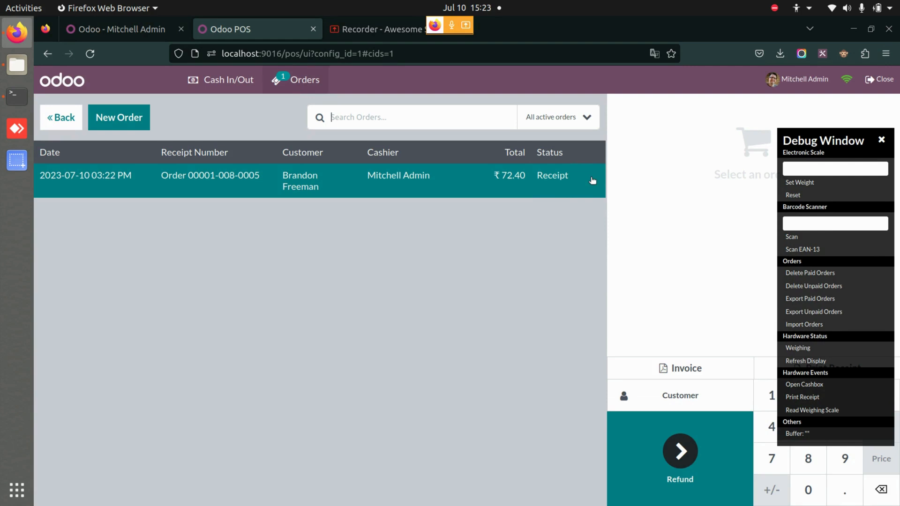
click(117, 29)
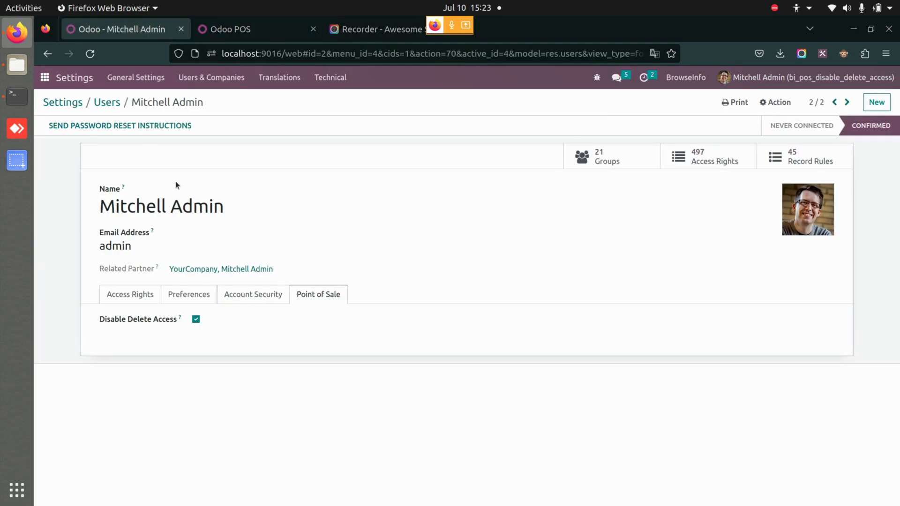
click(231, 29)
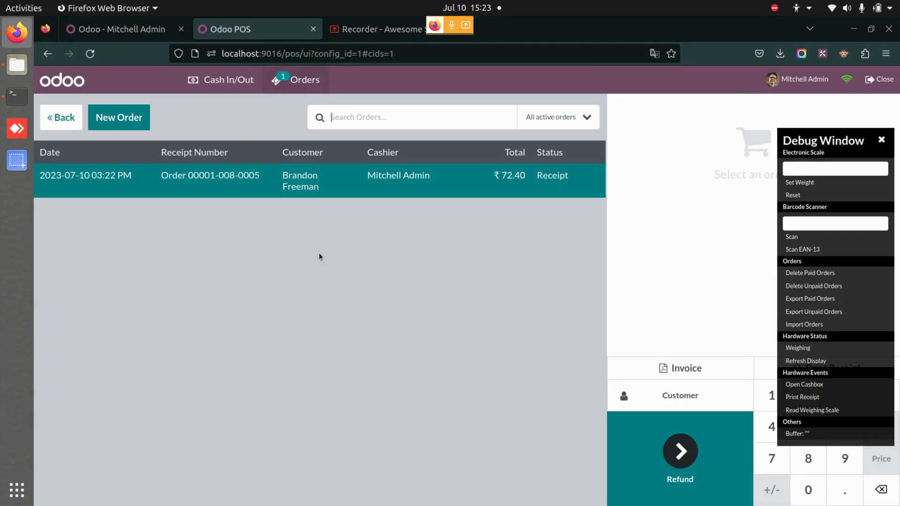
mouse_move(239, 126)
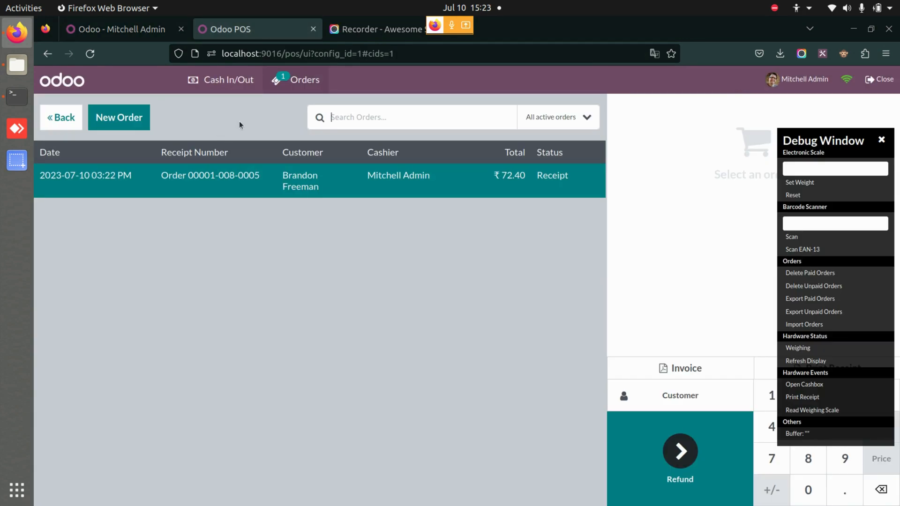
mouse_move(225, 137)
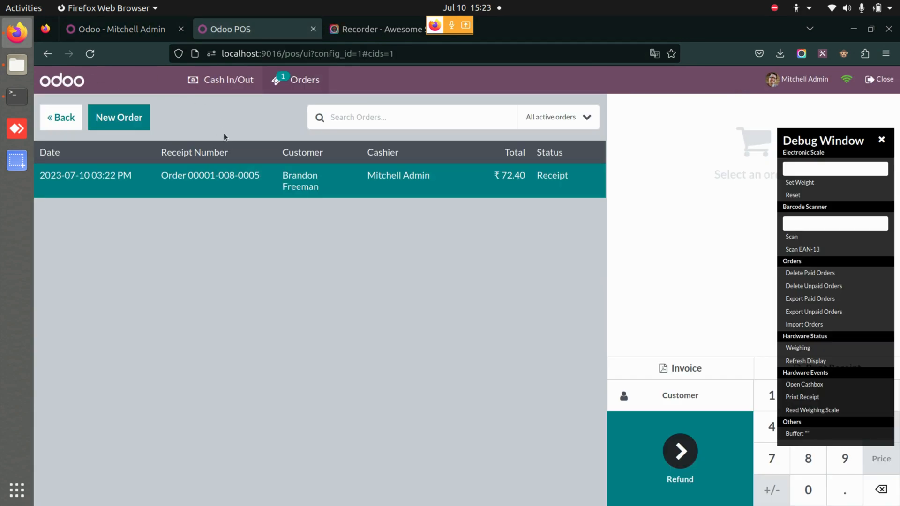
mouse_move(271, 291)
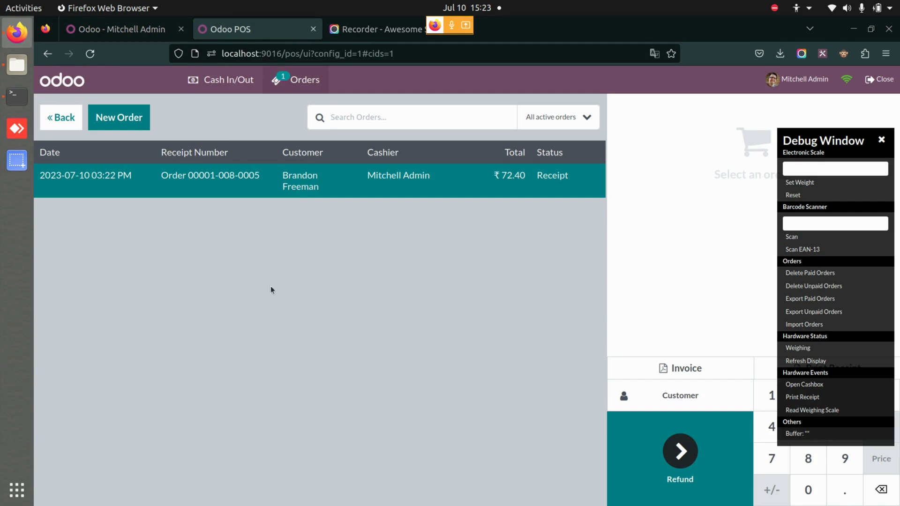
click(117, 29)
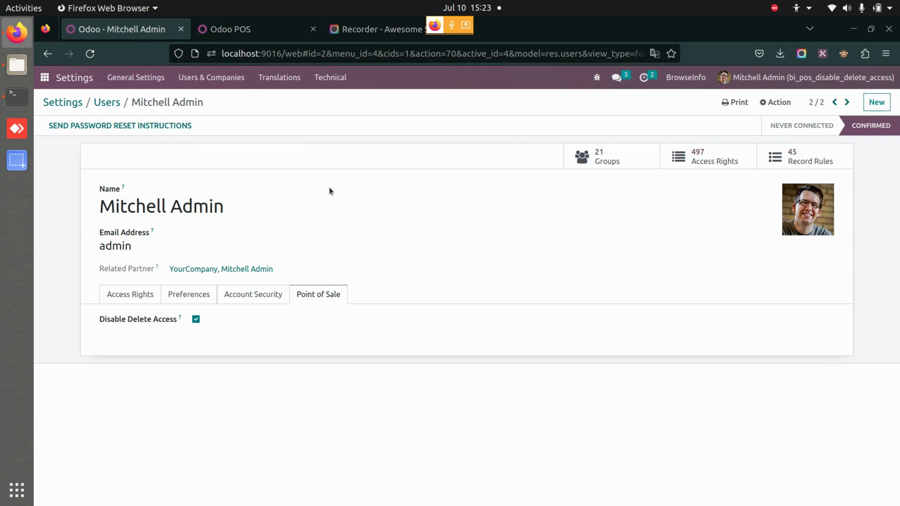